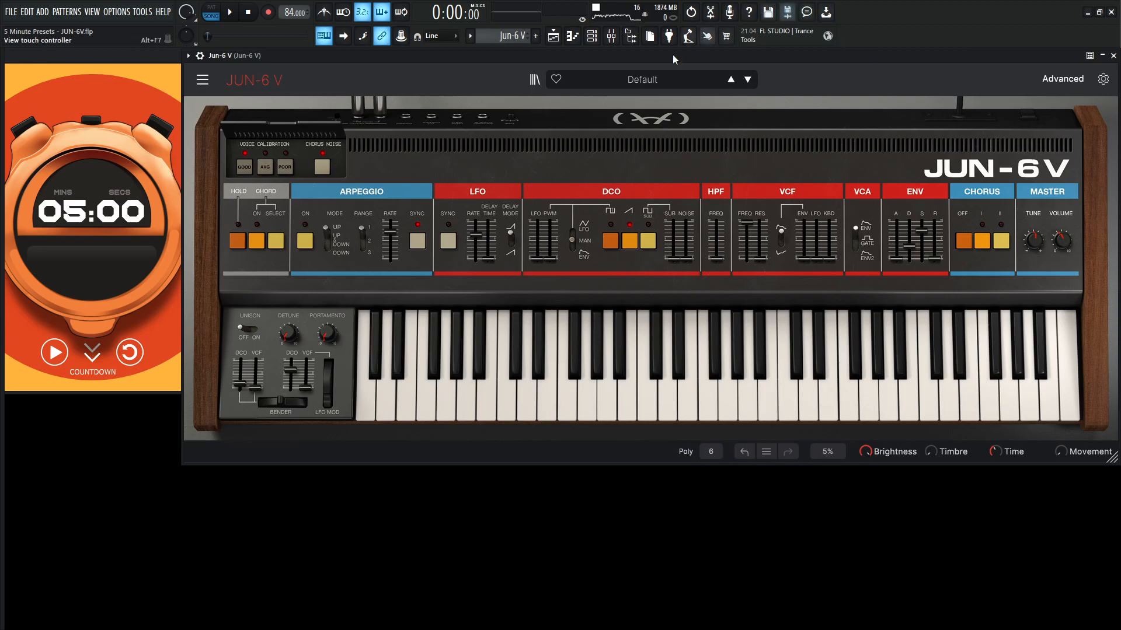
Step: Enable unison voice stacking on the default patch from the bottom bar
click(54, 352)
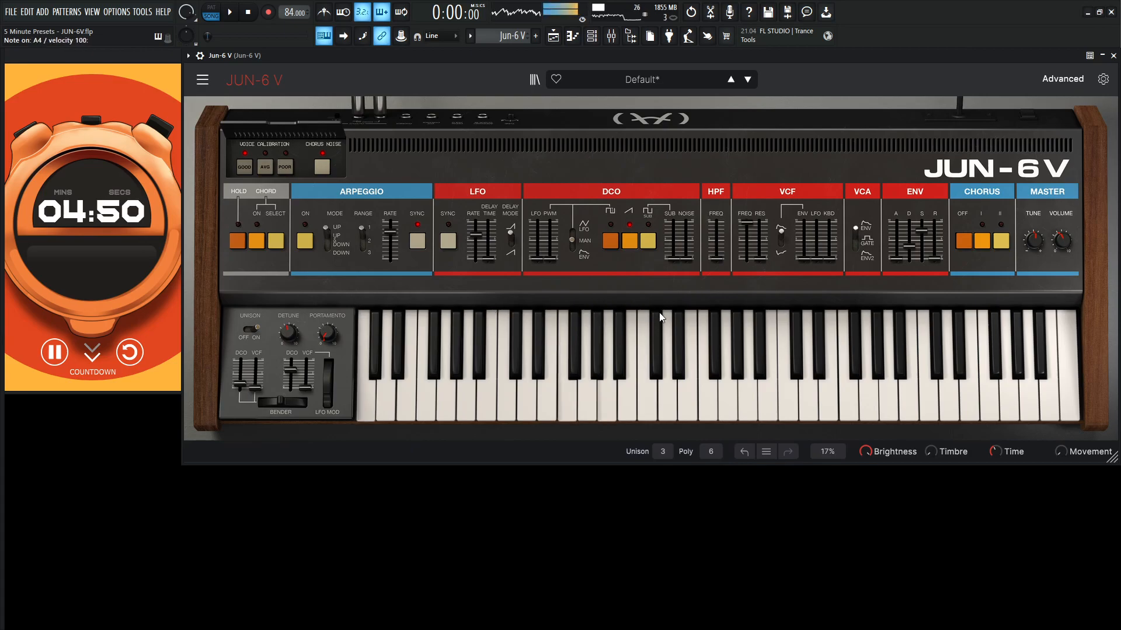
mouse_move(662, 450)
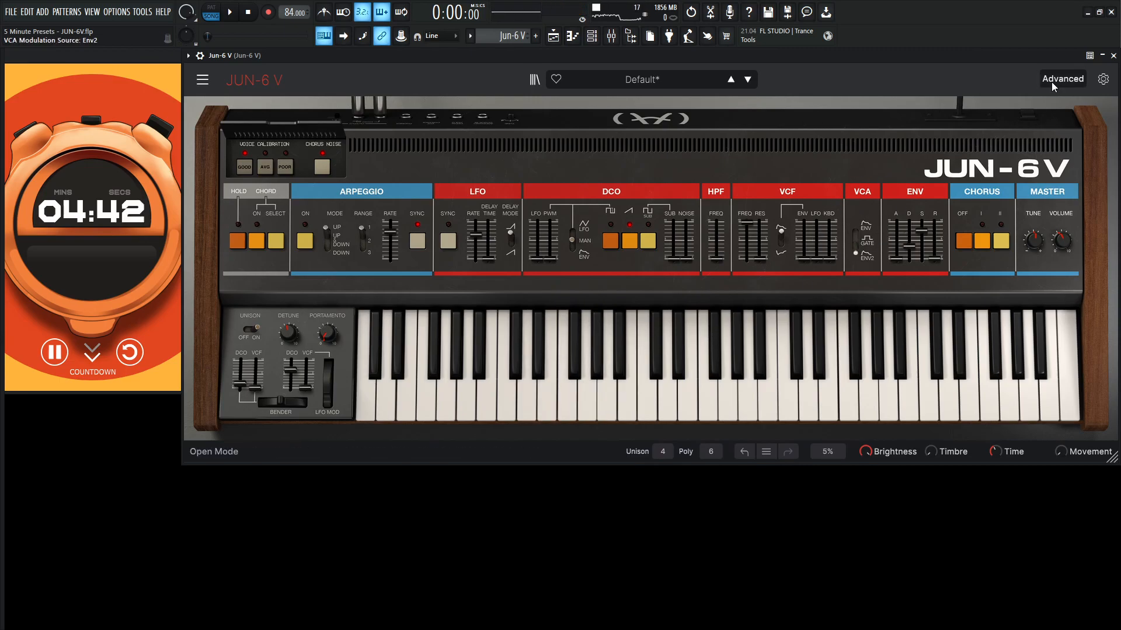
Step: Show the Advanced section, set Env 2 sustain near 0.37 and raise DCO Sub to about 0.23
click(1063, 79)
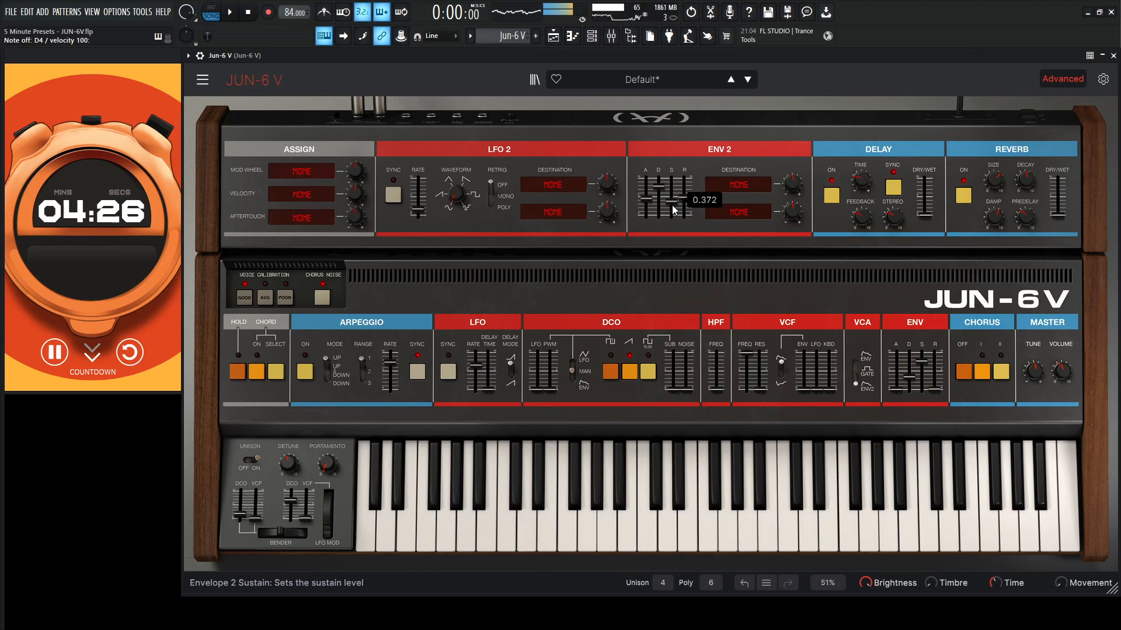
click(999, 370)
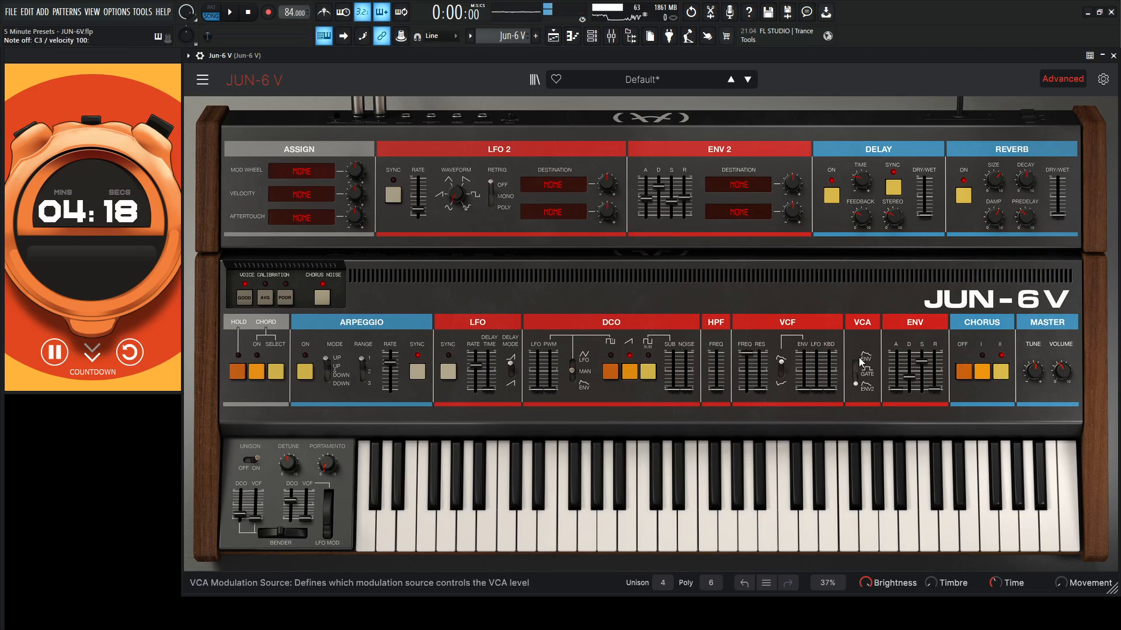
drag(671, 371, 670, 371)
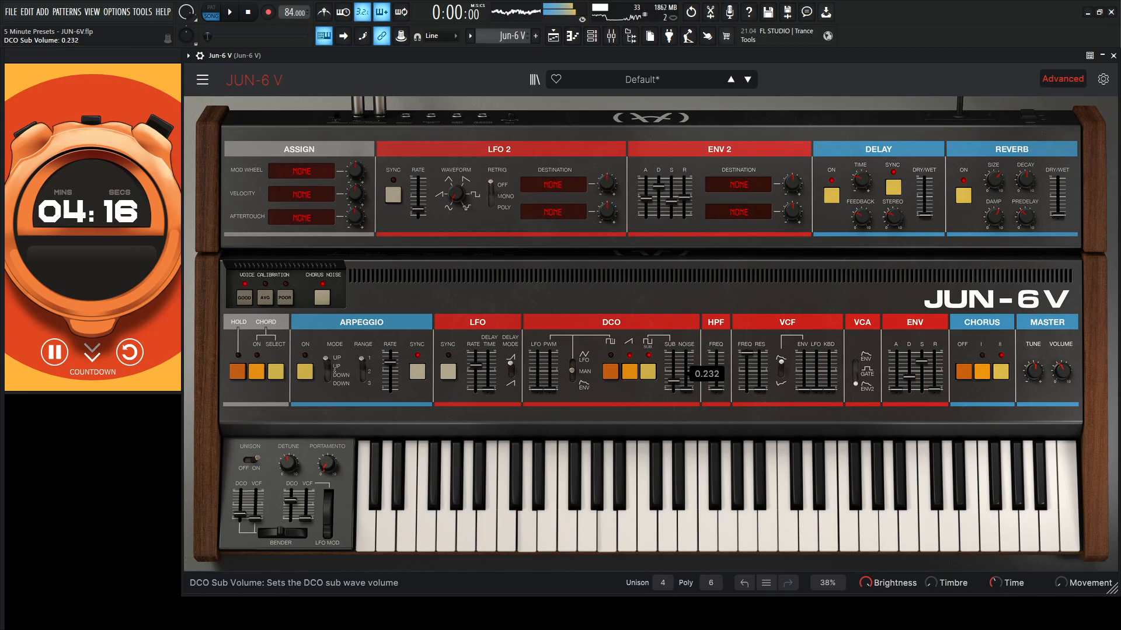
drag(676, 378, 676, 364)
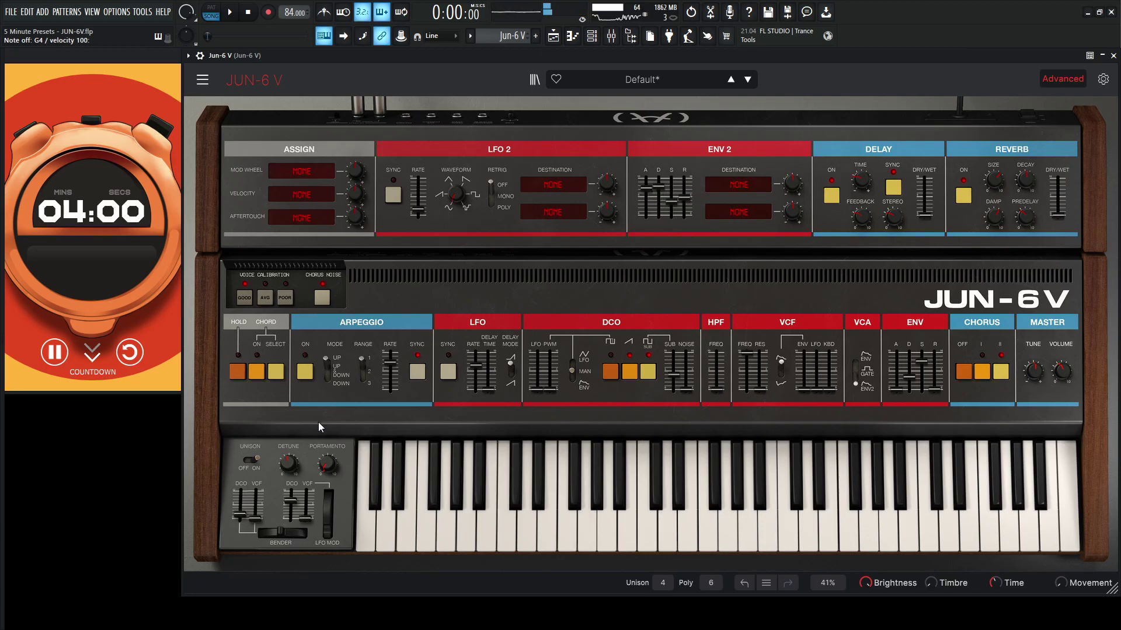
Step: Set Unison Detune to ~0.31, route DCO PWM to the LFO and slow LFO Rate to 0.76 Hz
drag(288, 466, 287, 451)
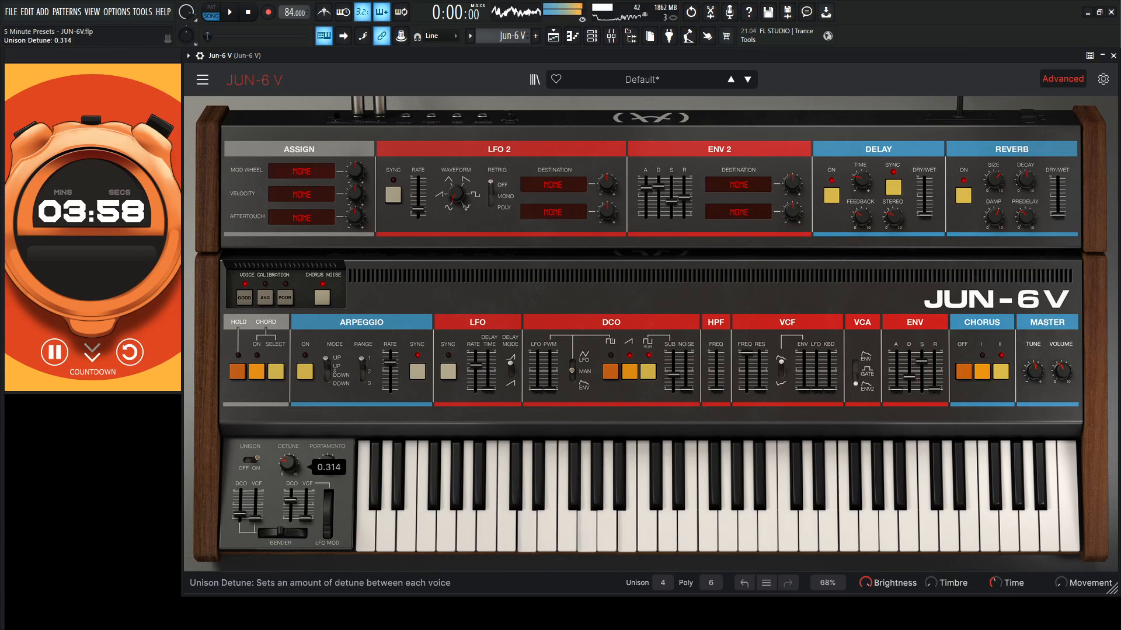
drag(289, 461, 288, 475)
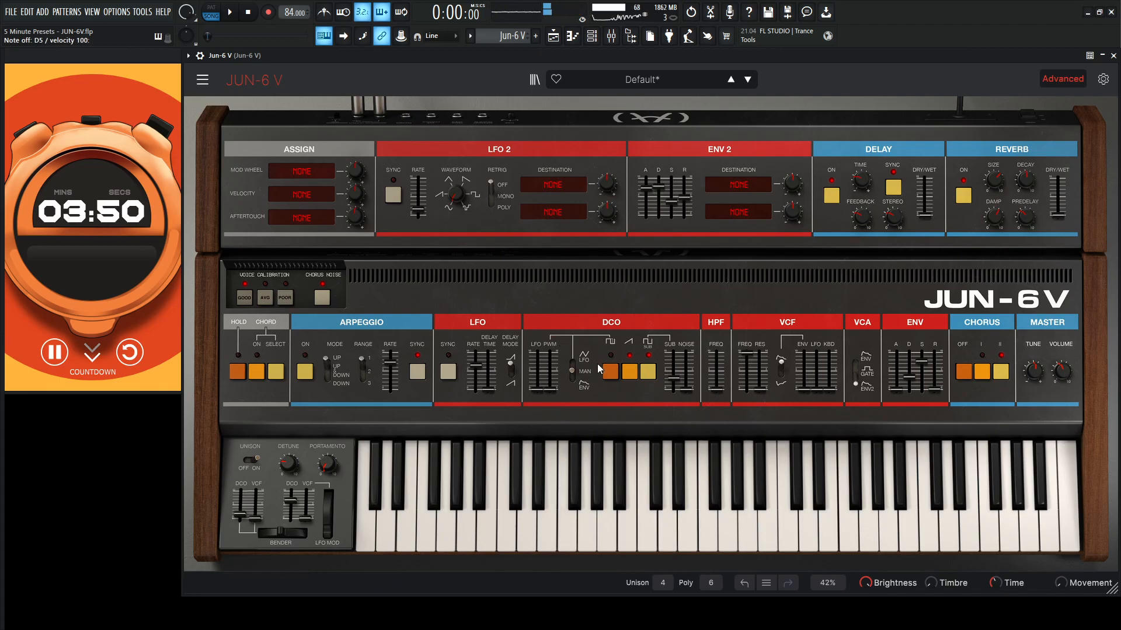
click(610, 372)
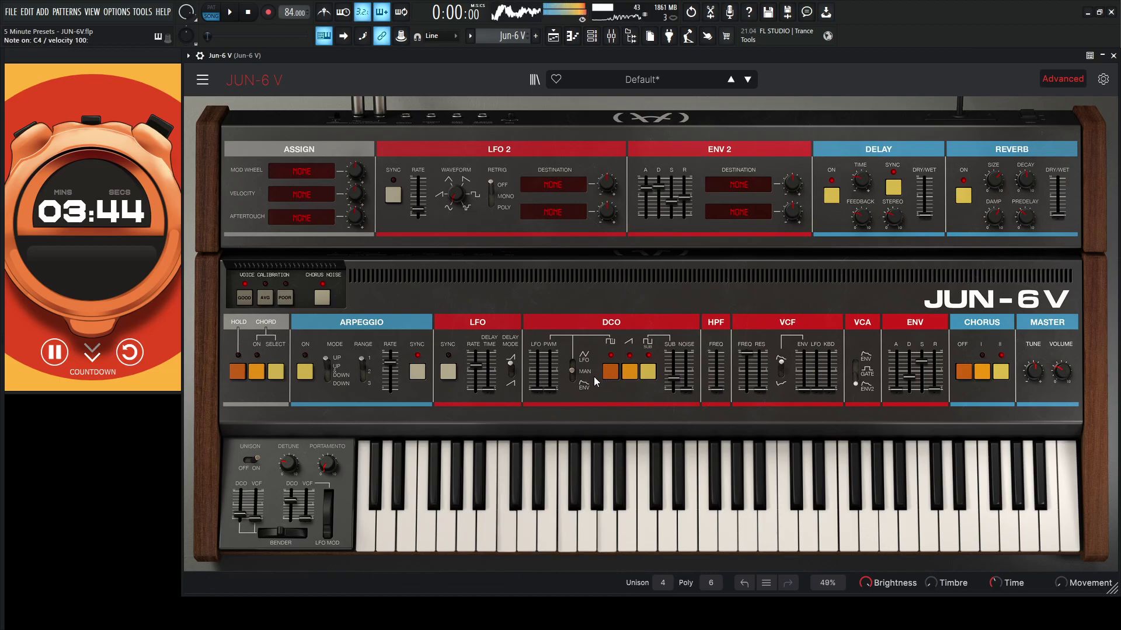
click(573, 372)
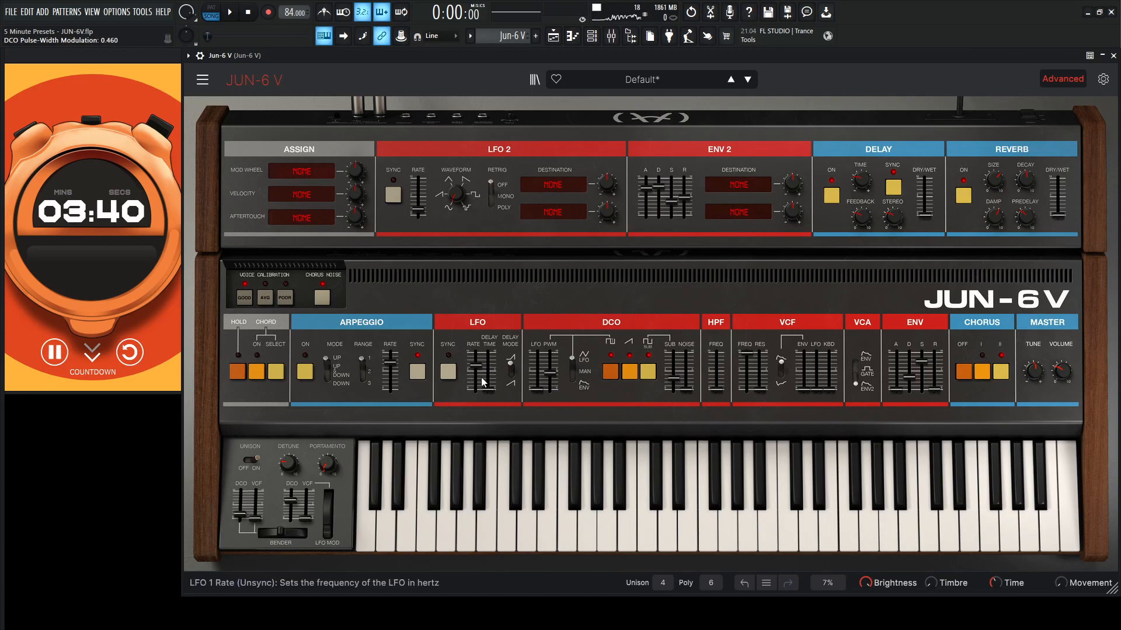
drag(482, 378, 482, 368)
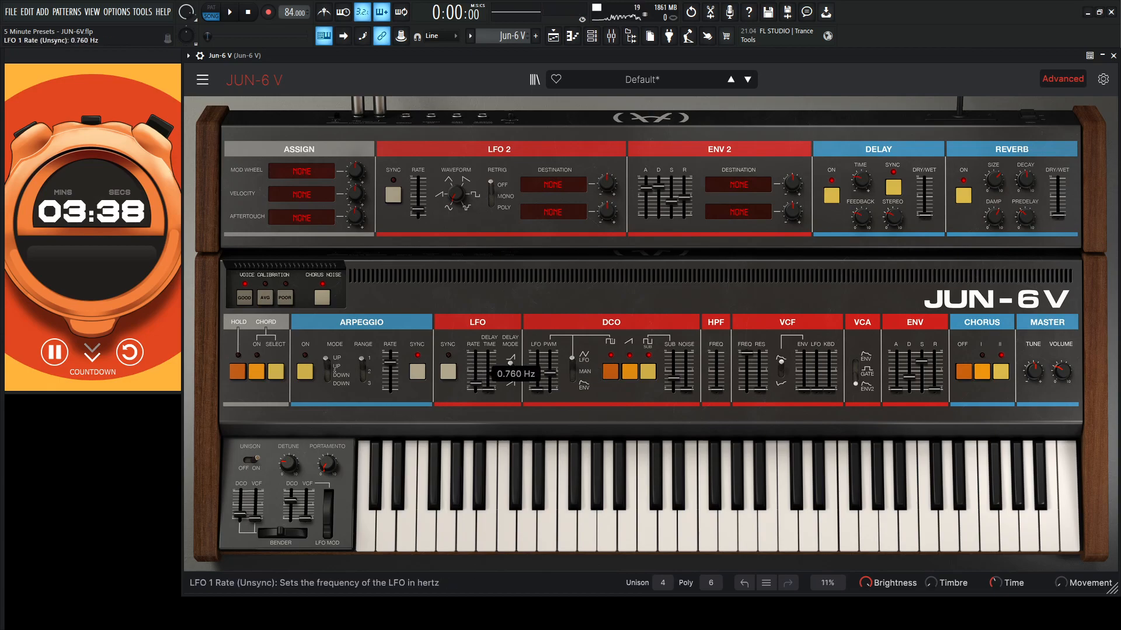
drag(493, 368, 492, 375)
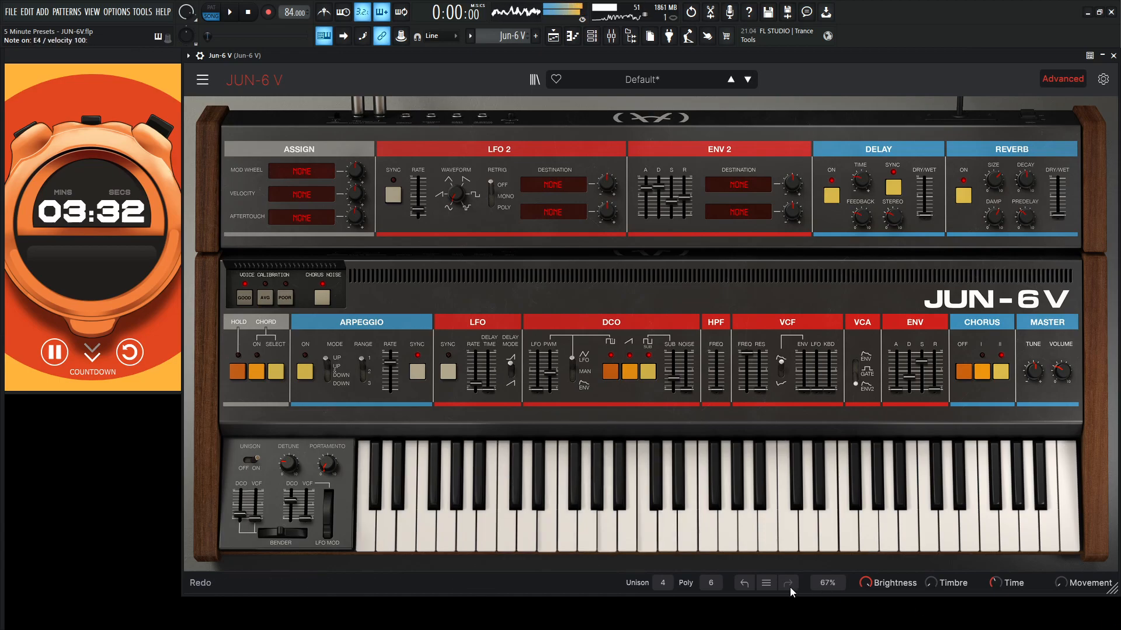
Step: Give Env 2 a sustain of about 0.35 and a long decay near 5.2 s
drag(670, 193, 670, 200)
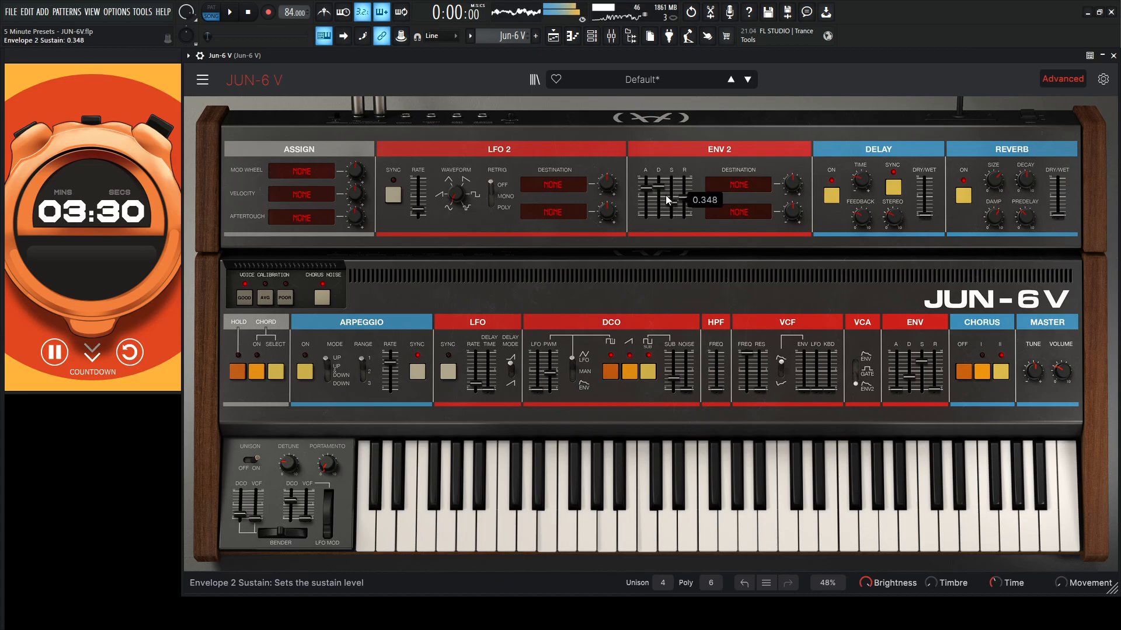
drag(655, 193, 655, 179)
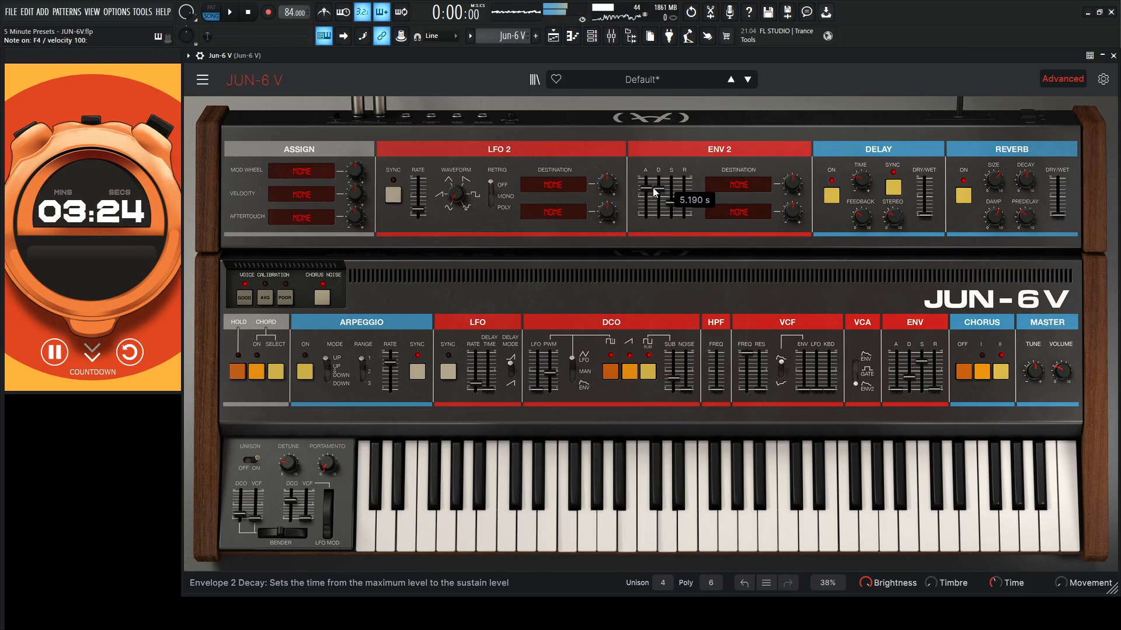
drag(683, 193, 683, 204)
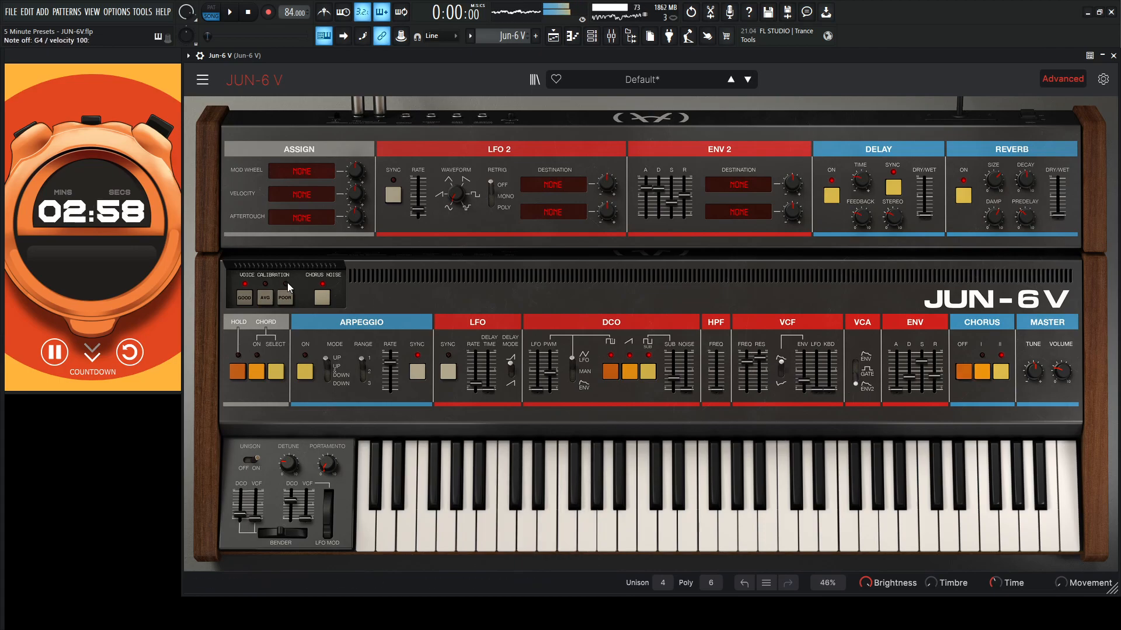
Step: Adjust the voice calibration and open the VCF cutoff to about 7119 Hz
drag(746, 365, 746, 368)
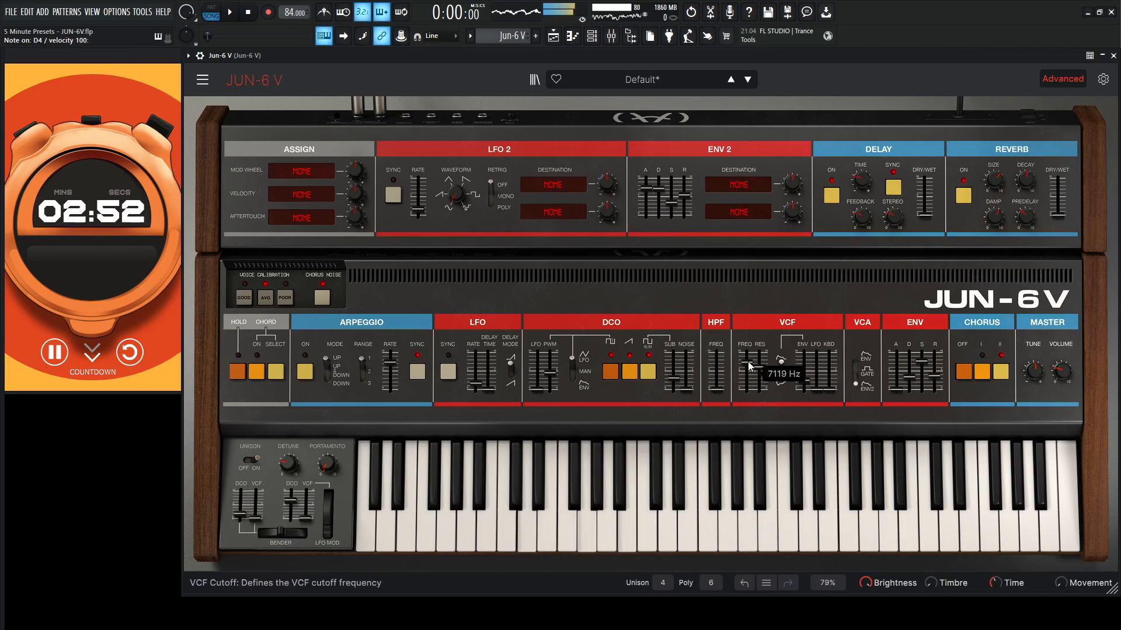
drag(781, 364, 781, 361)
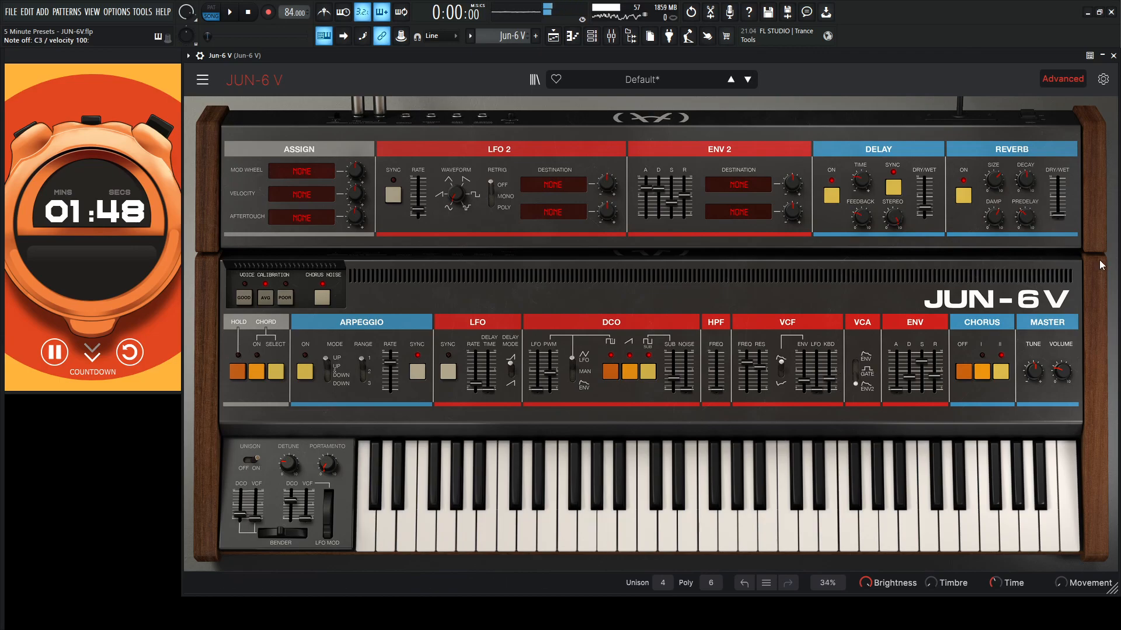
Step: Set Reverb Dry/Wet to about 0.26 with a decay near 0.49
drag(1068, 193, 1068, 199)
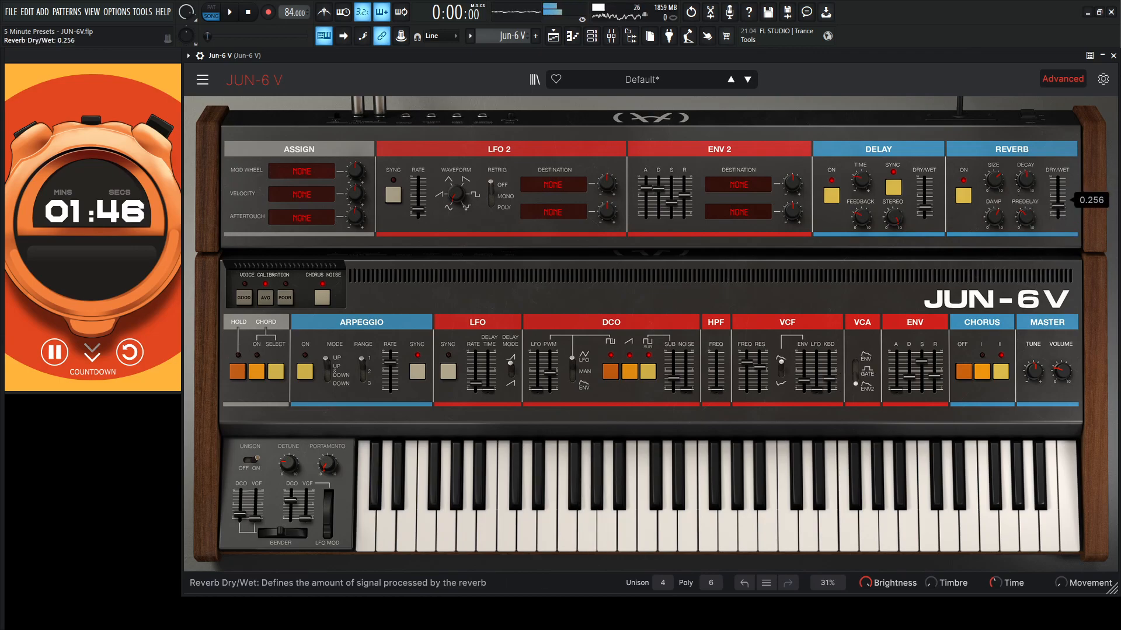
drag(1066, 200, 1066, 186)
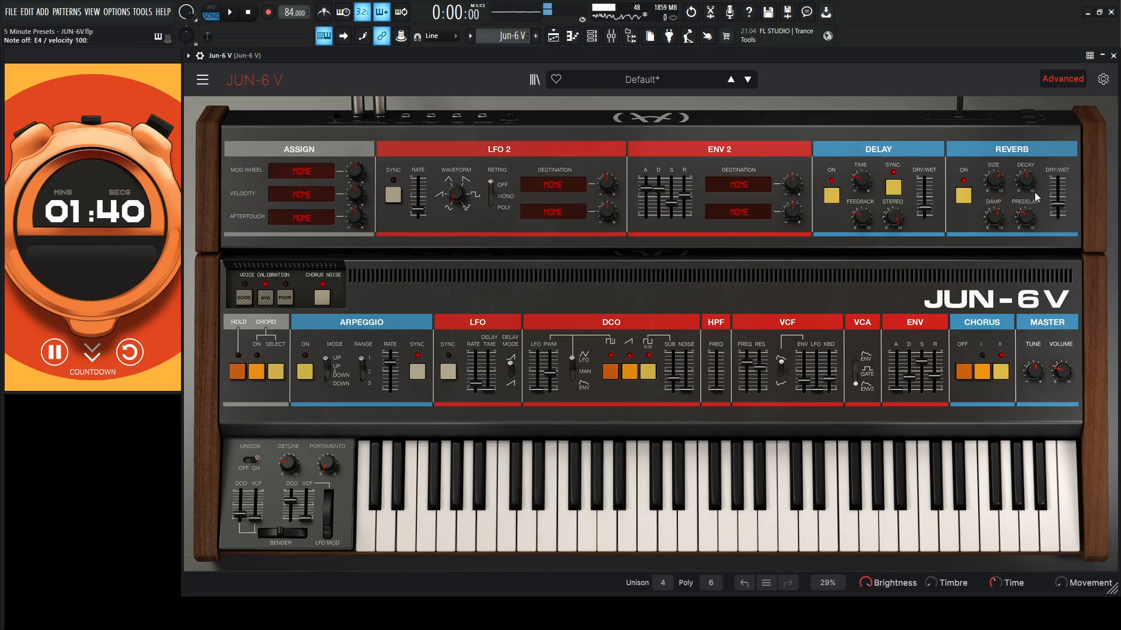
drag(992, 213, 993, 203)
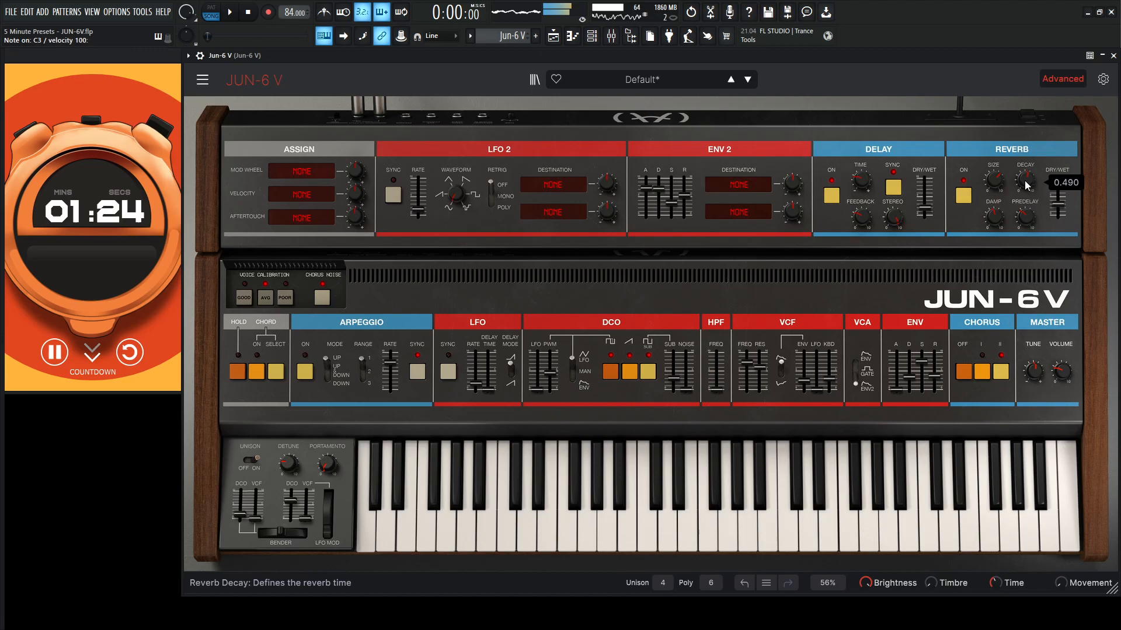
Step: Raise the HPF cutoff, settling it near 168 Hz
drag(715, 368, 714, 372)
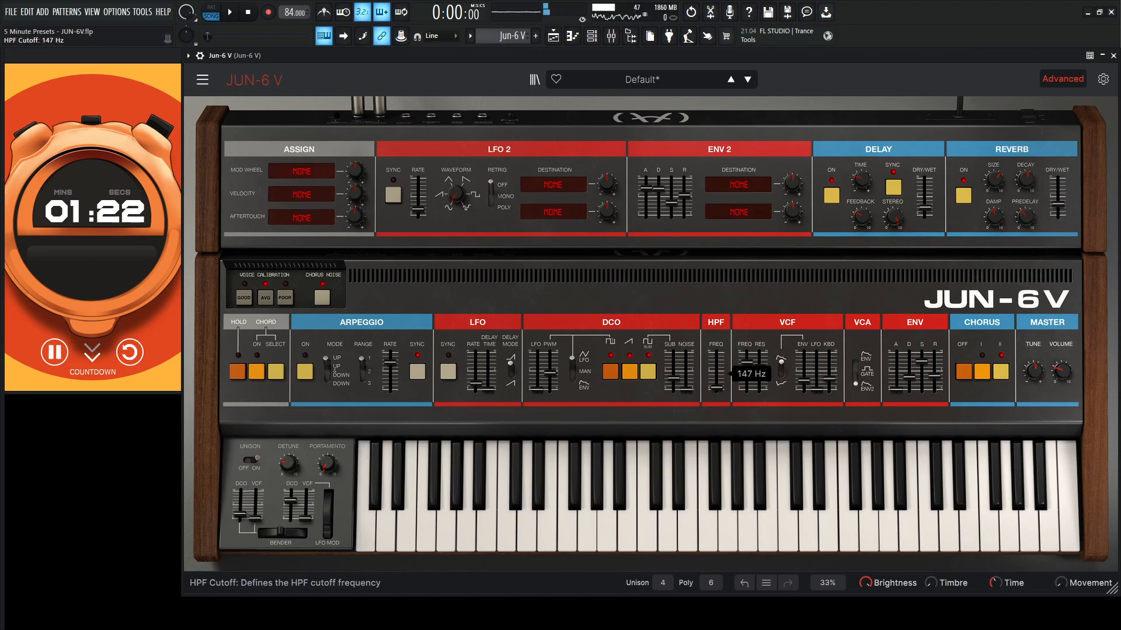
drag(716, 379, 716, 368)
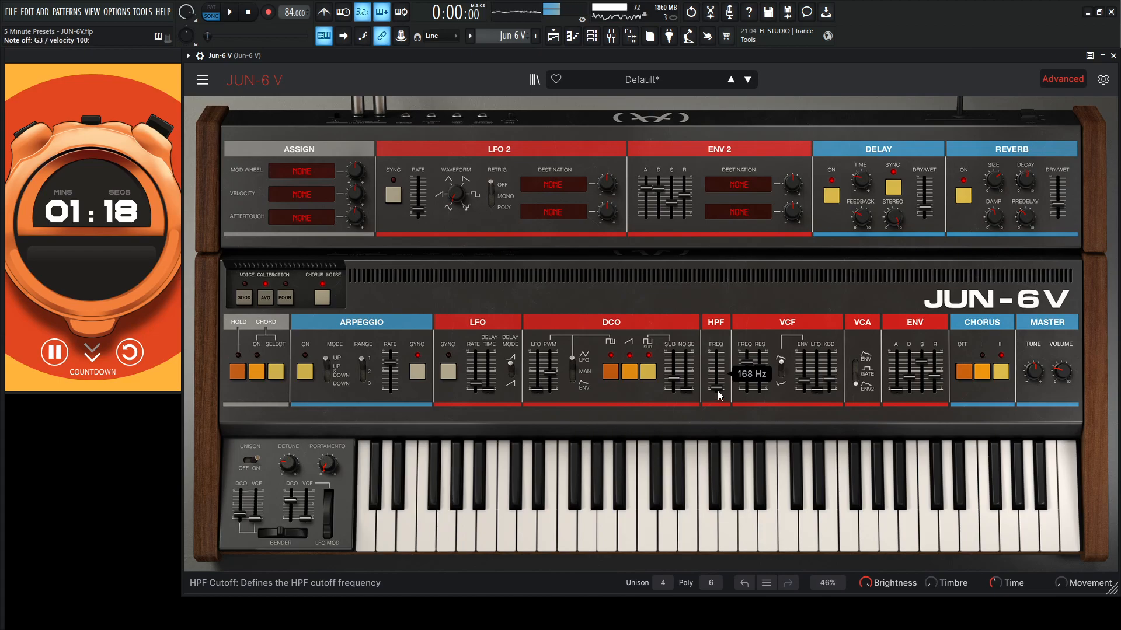
drag(714, 371, 718, 400)
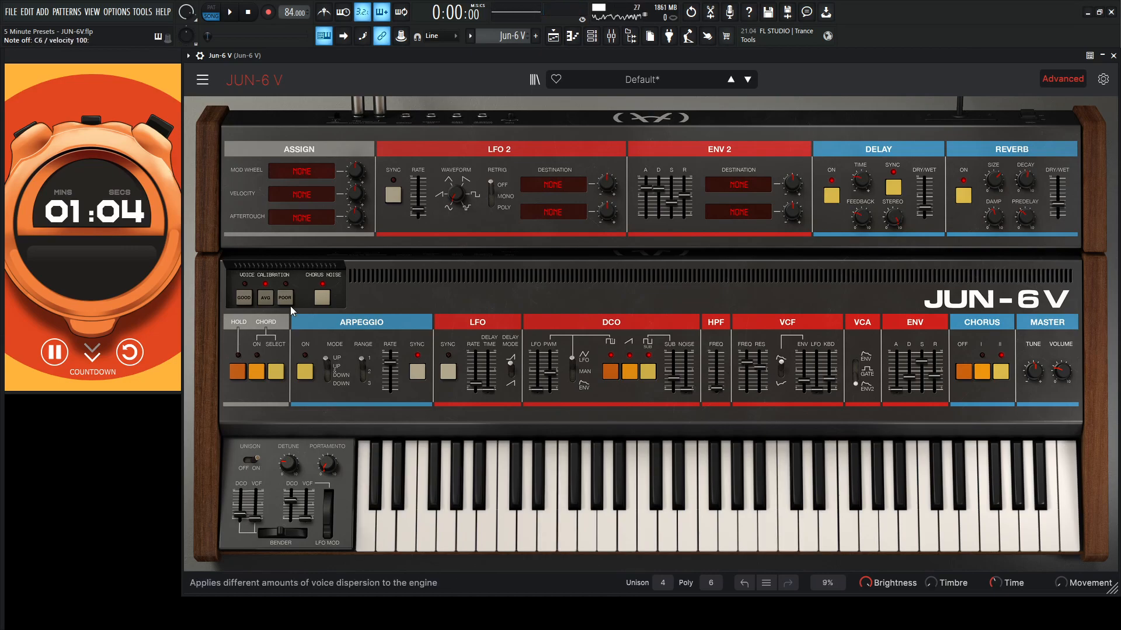
Step: Set Voice Calibration to the AVG amount of voice dispersion
click(241, 299)
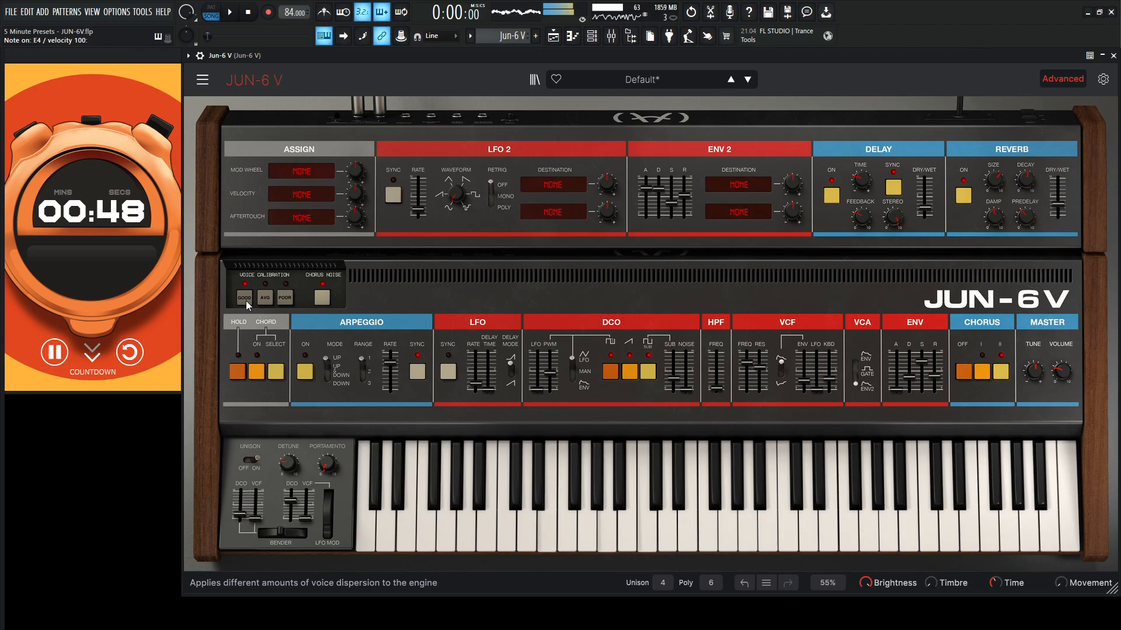
click(264, 298)
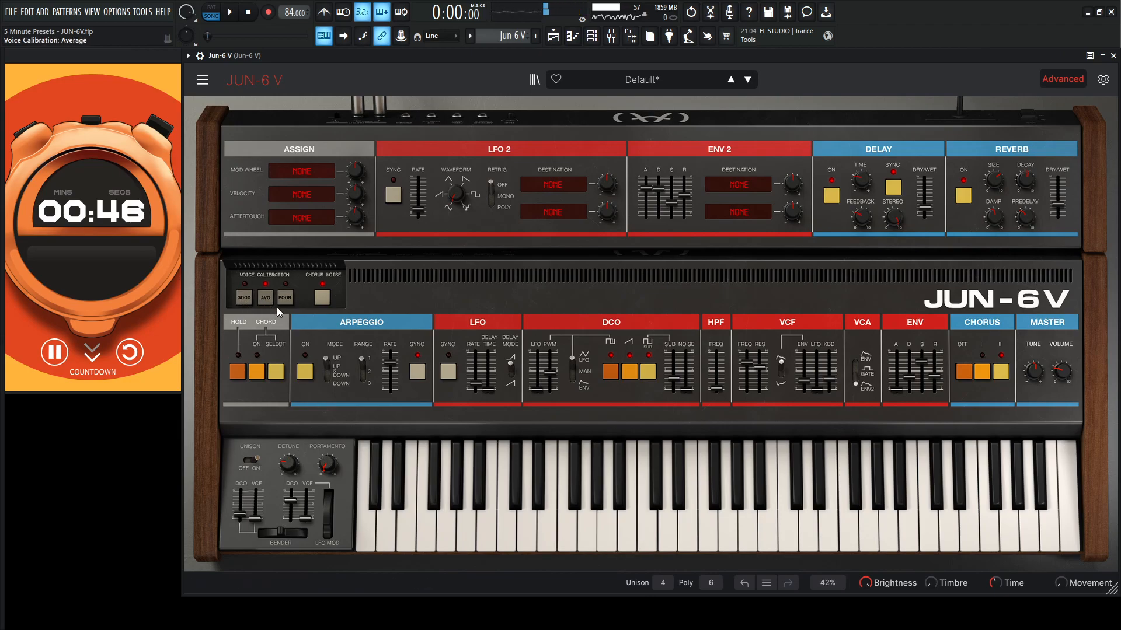